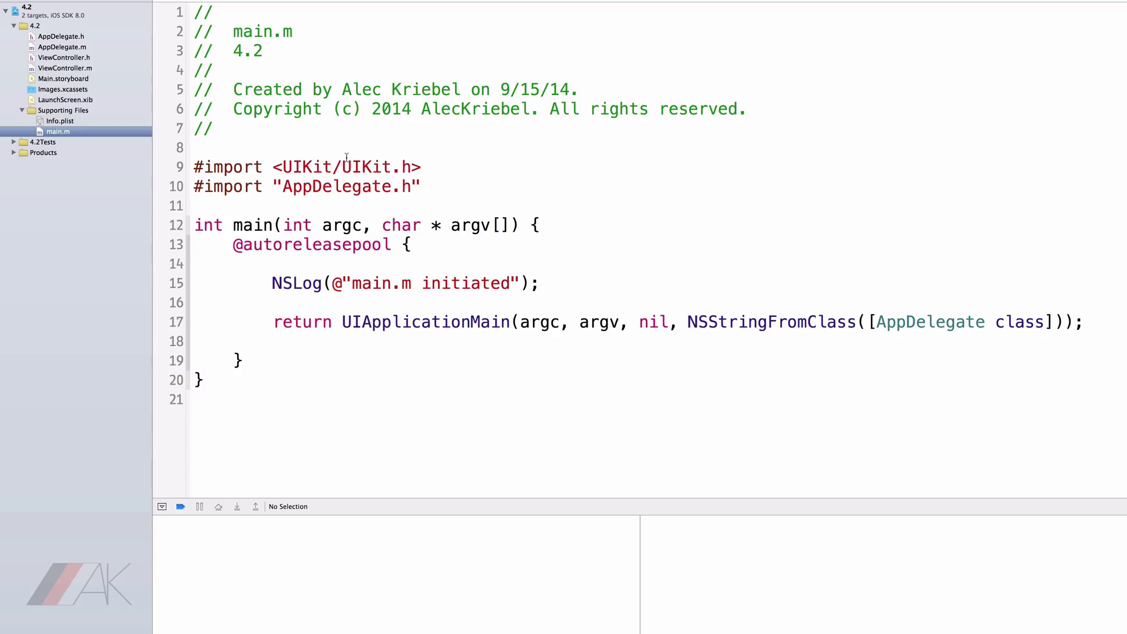
mouse_move(327, 147)
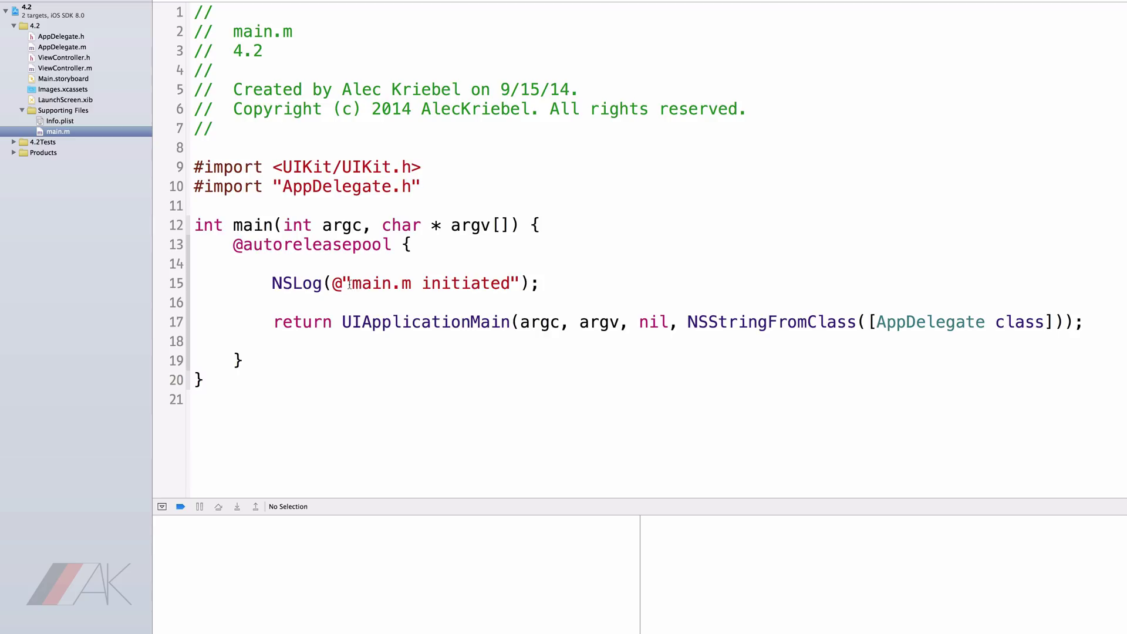
- Review the 'main.m initiated' log text, then switch to AppDelegate.m
double_click(430, 283)
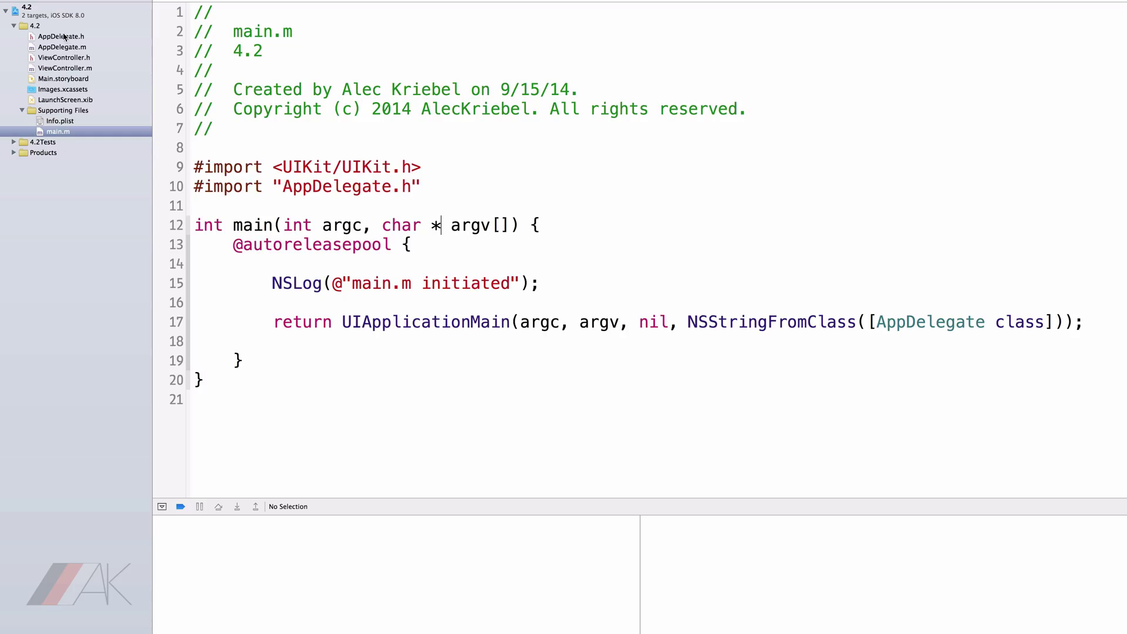
left_click(61, 47)
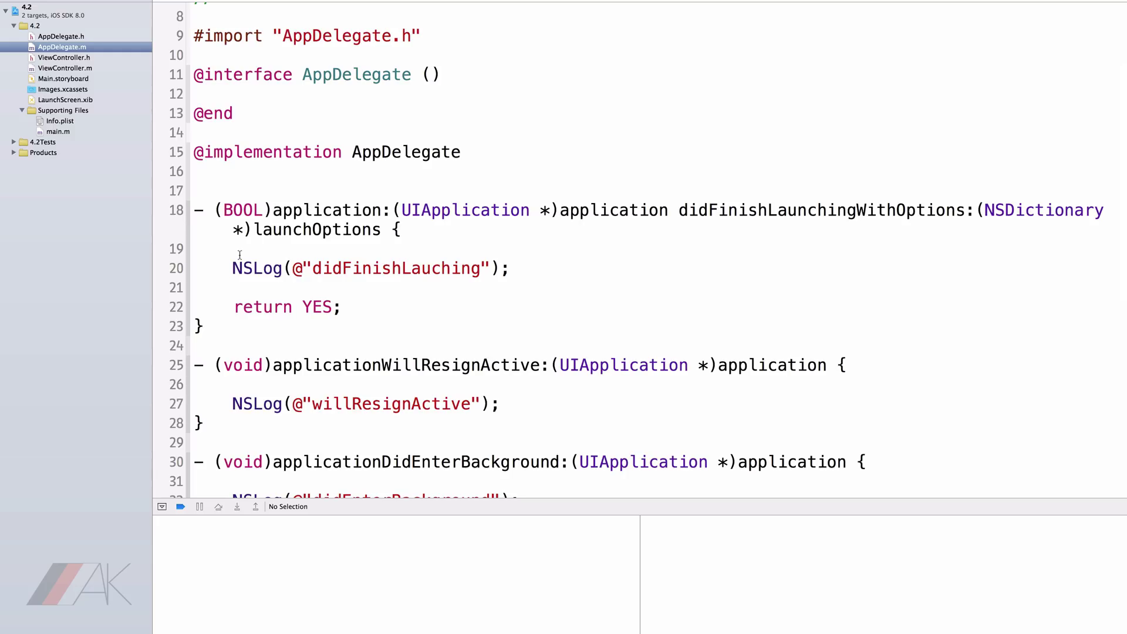
mouse_move(315, 271)
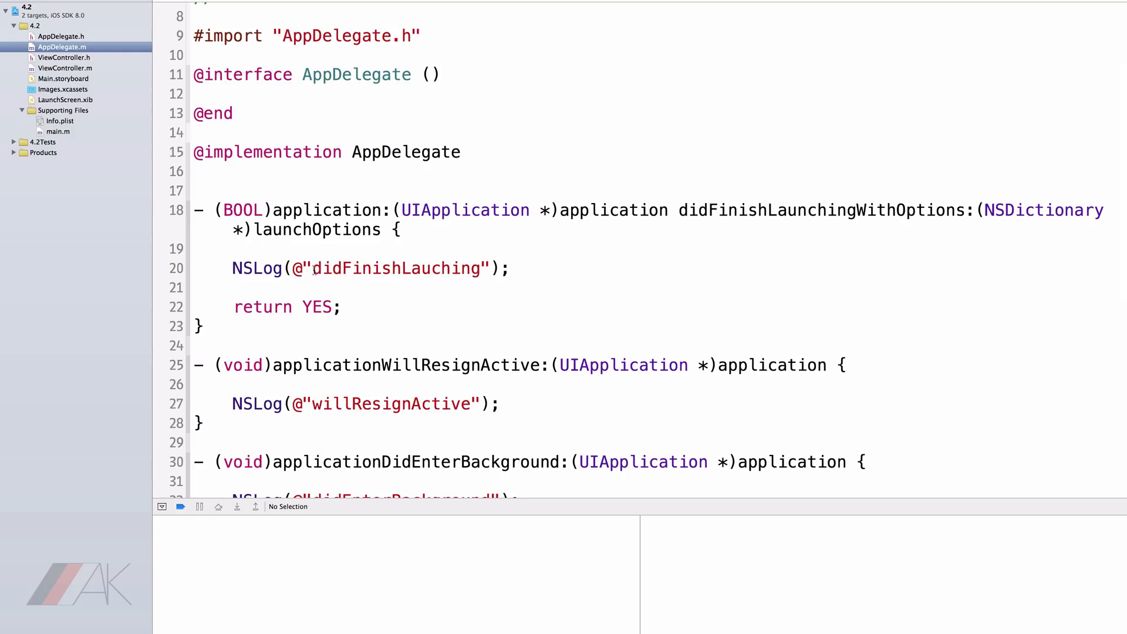
- Review the didFinishLaunching log and the remaining AppDelegate lifecycle NSLog messages
double_click(398, 267)
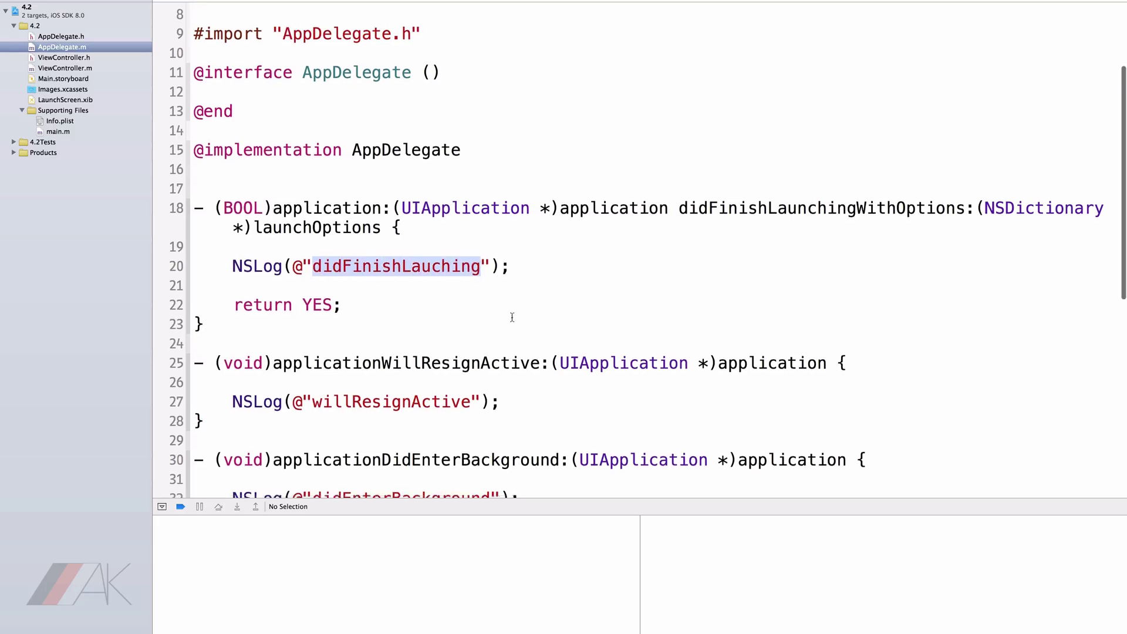
scroll("down", 3)
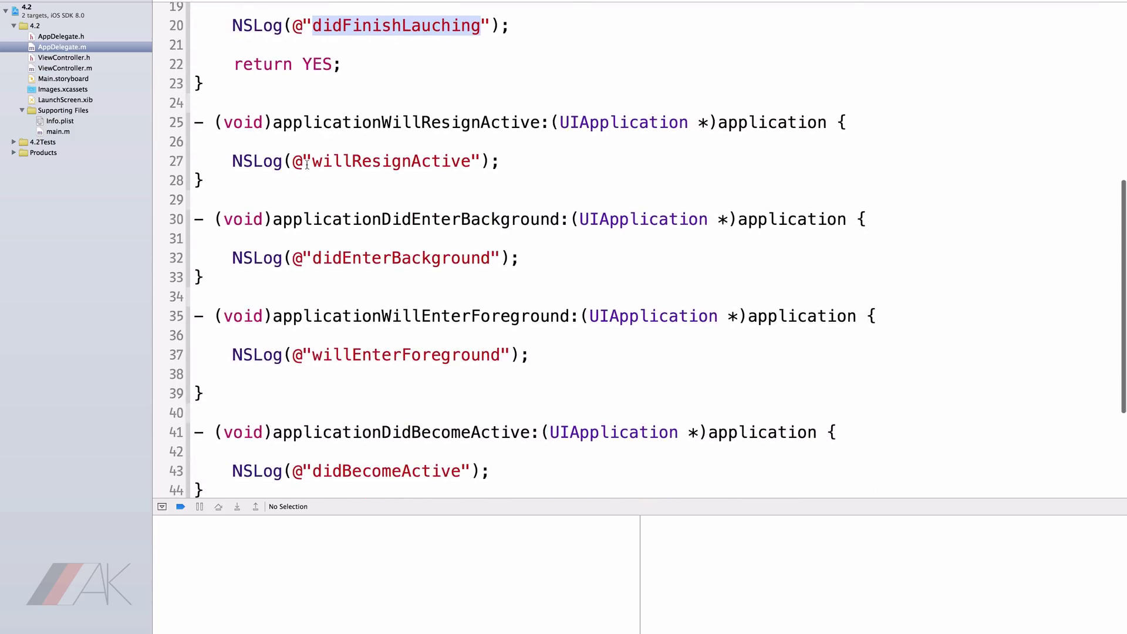
scroll("down", 3)
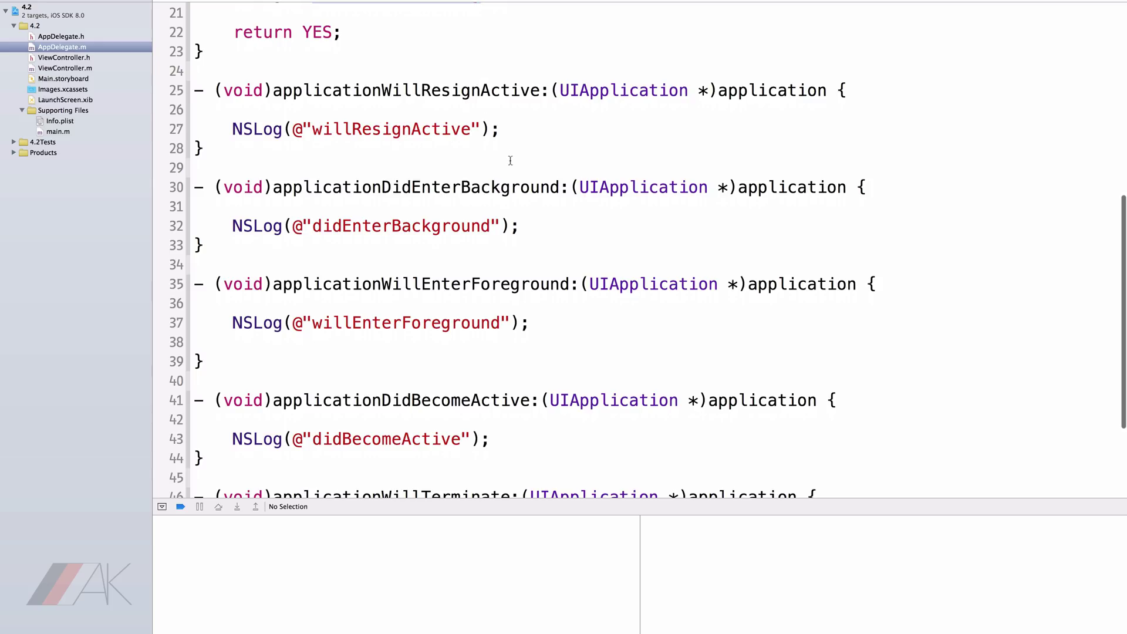
mouse_move(393, 211)
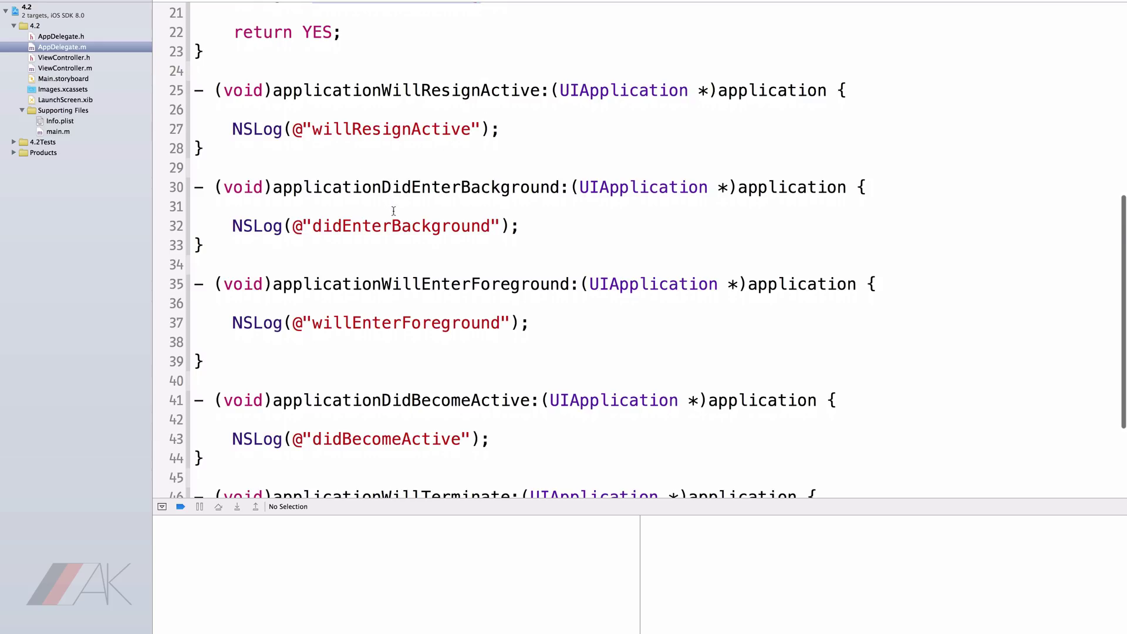
scroll("down", 3)
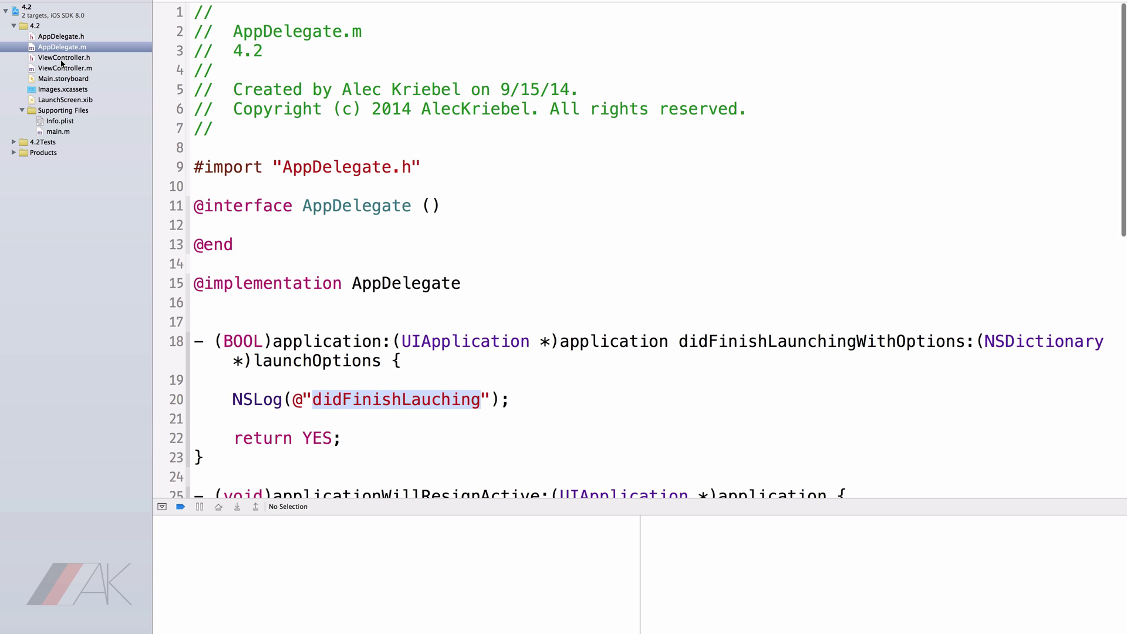
- View ViewController.h and ViewController.m with their viewDidLoad and viewDidAppear logs
left_click(65, 58)
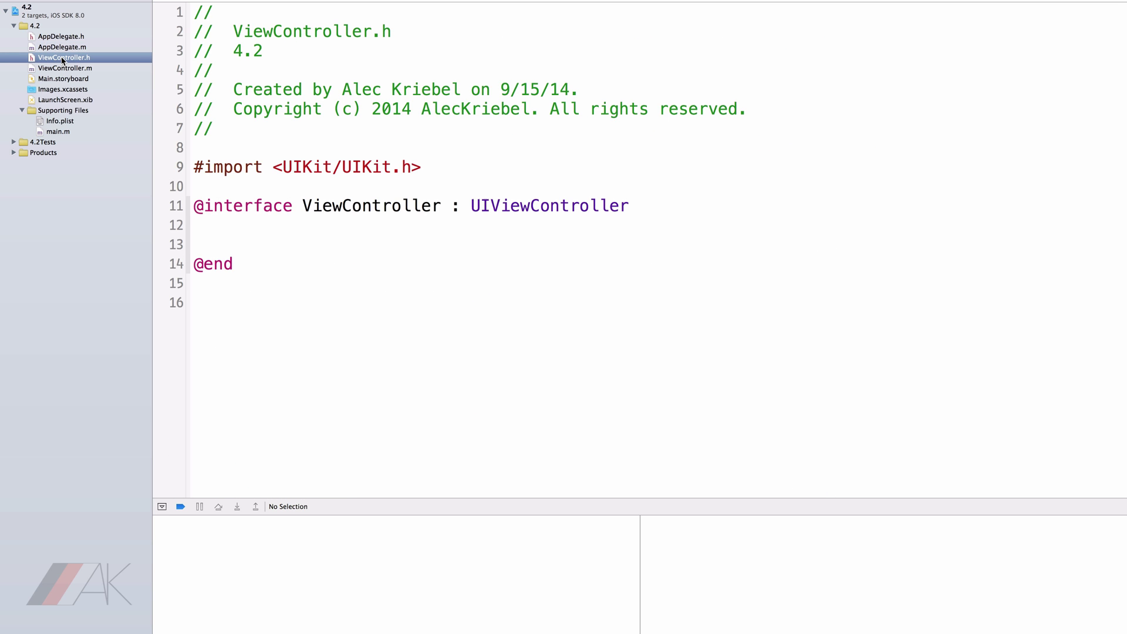
left_click(64, 68)
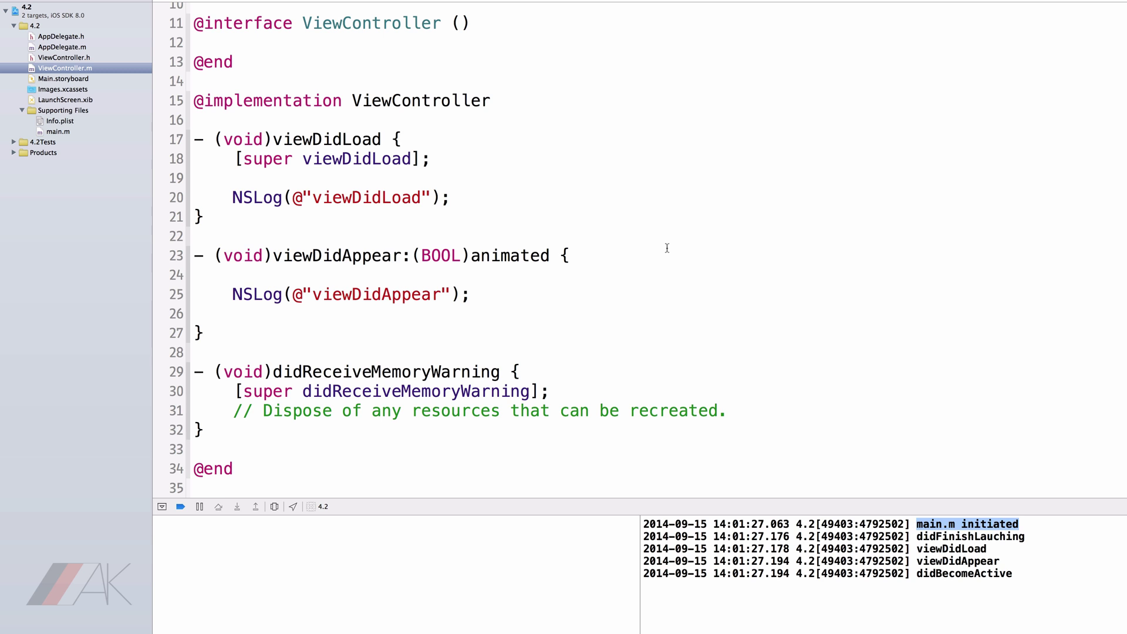
- Trace the console's first entries back to main.m's NSLog and the AppDelegate class expression
left_click(58, 132)
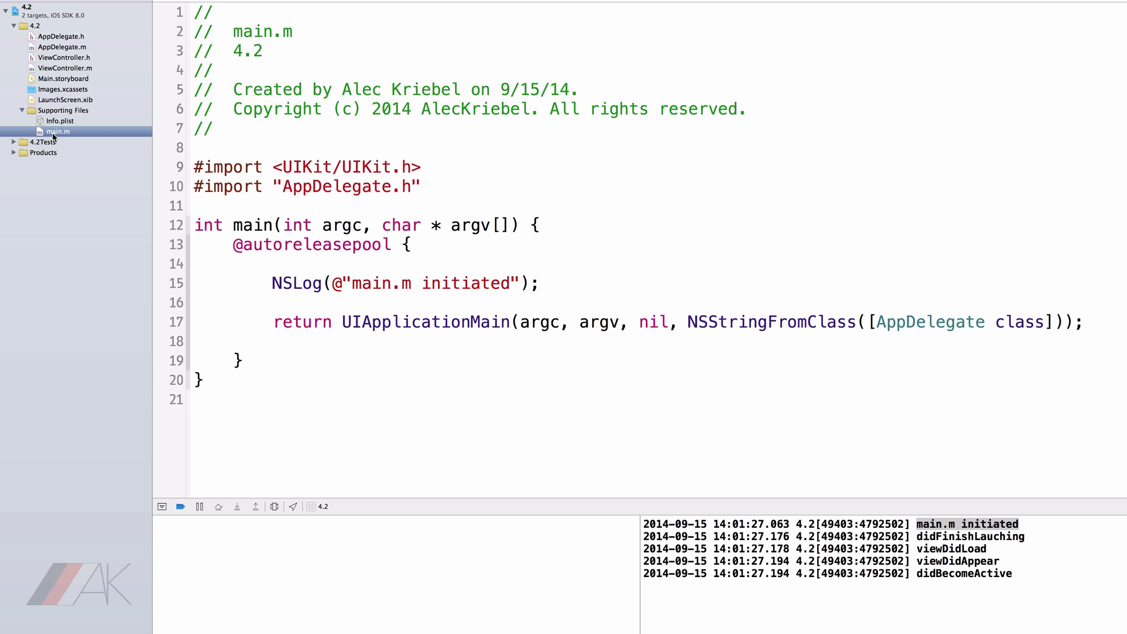
mouse_move(260, 244)
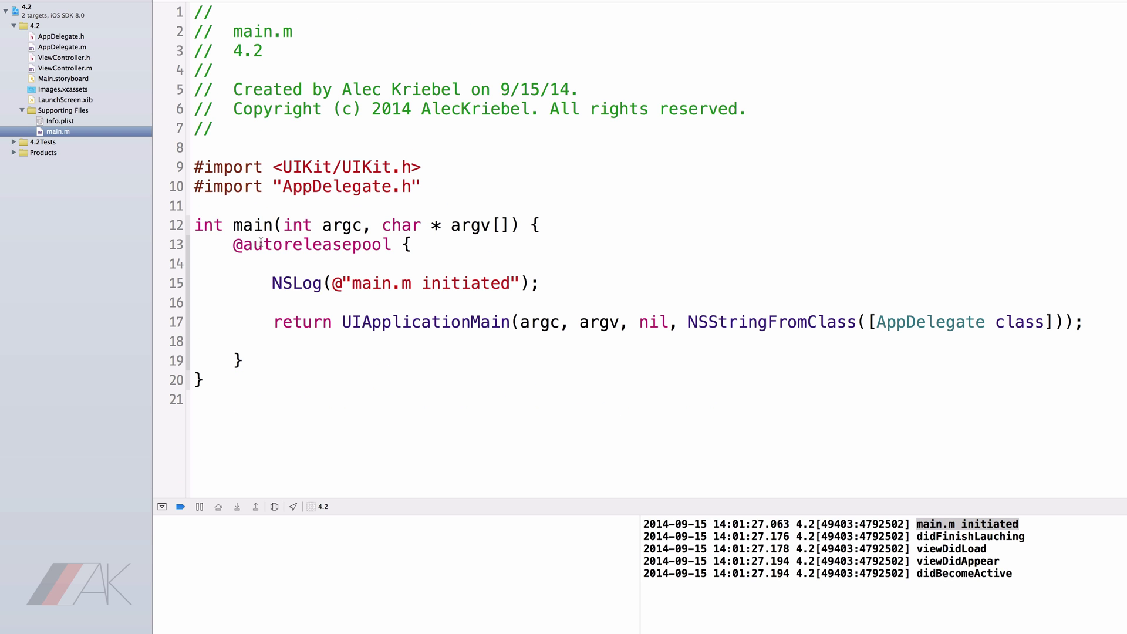
double_click(428, 283)
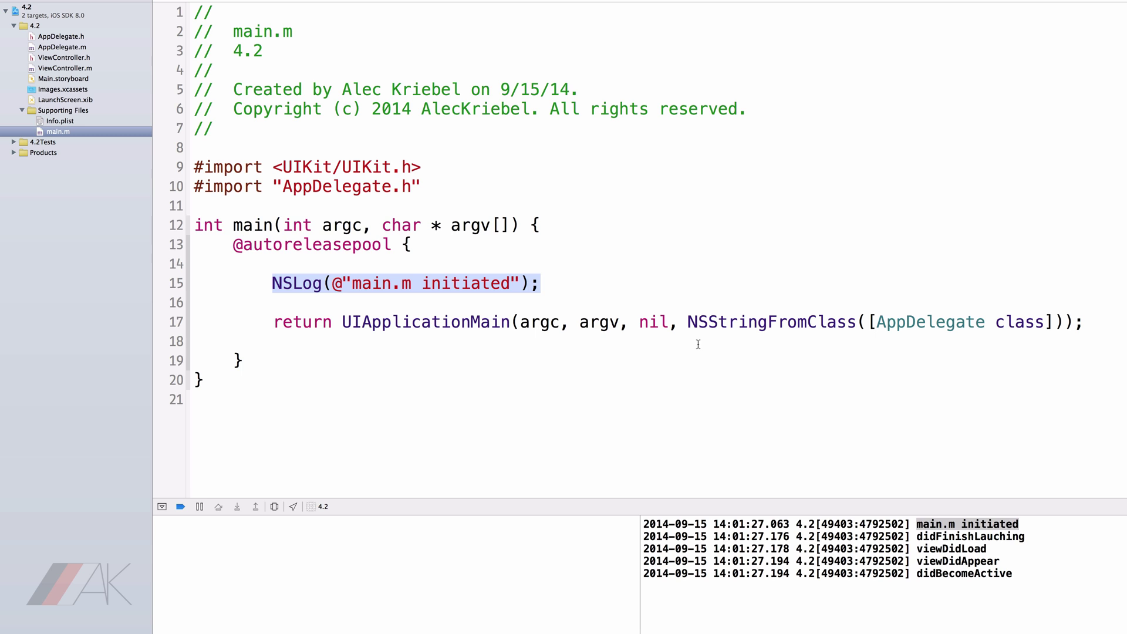
double_click(925, 322)
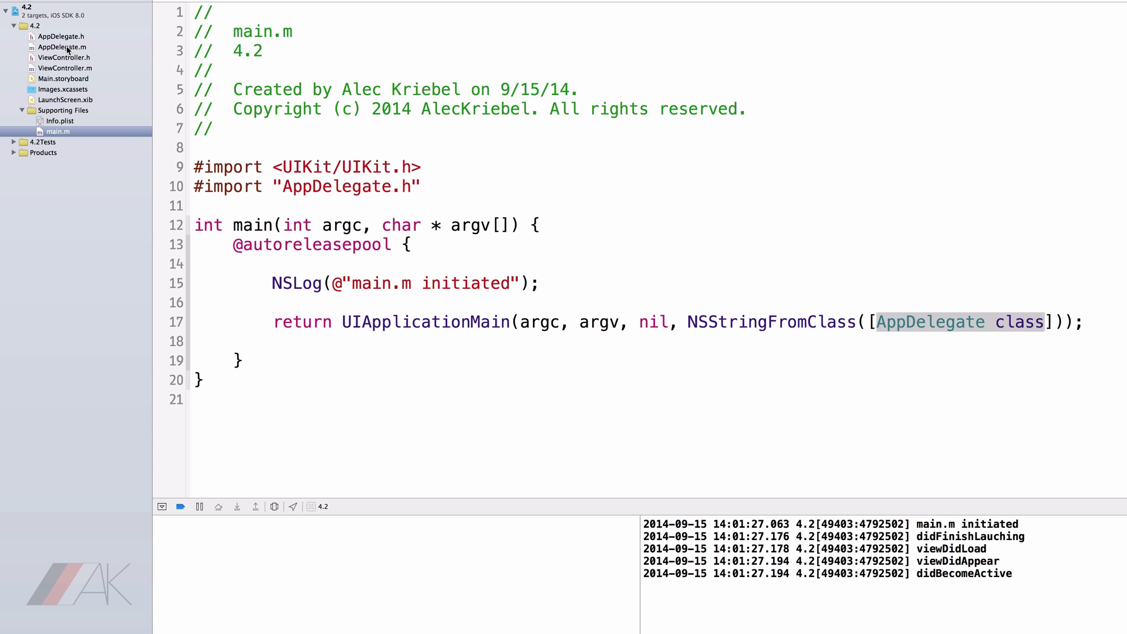
- Follow the launch order through AppDelegate.m's didFinishLaunching to ViewController.m's viewDidAppear
left_click(60, 47)
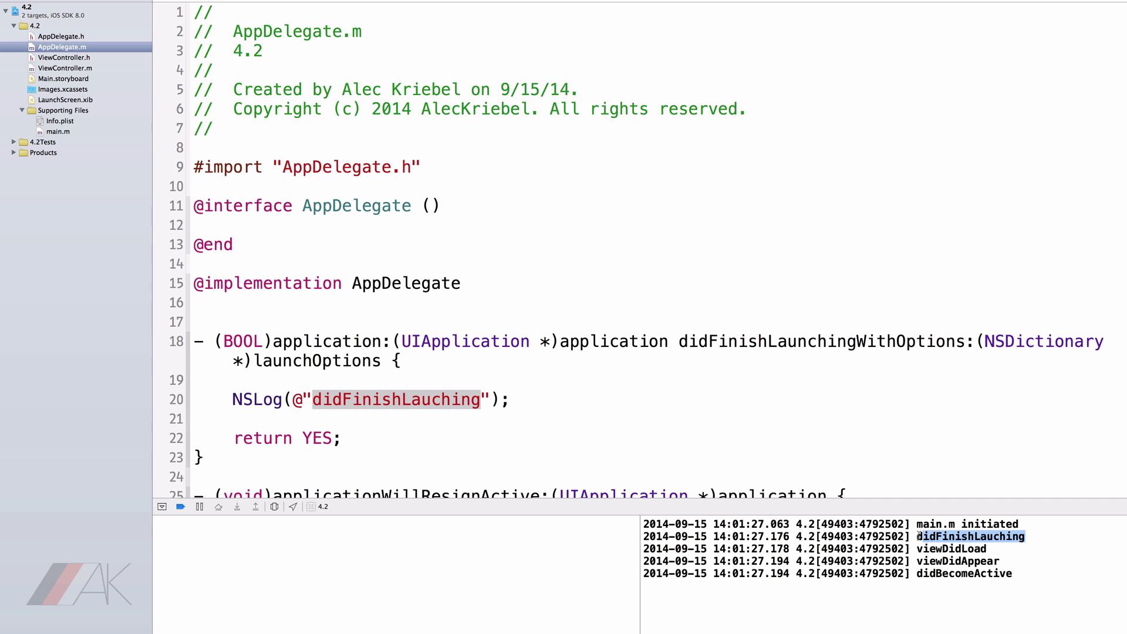
scroll("down", 3)
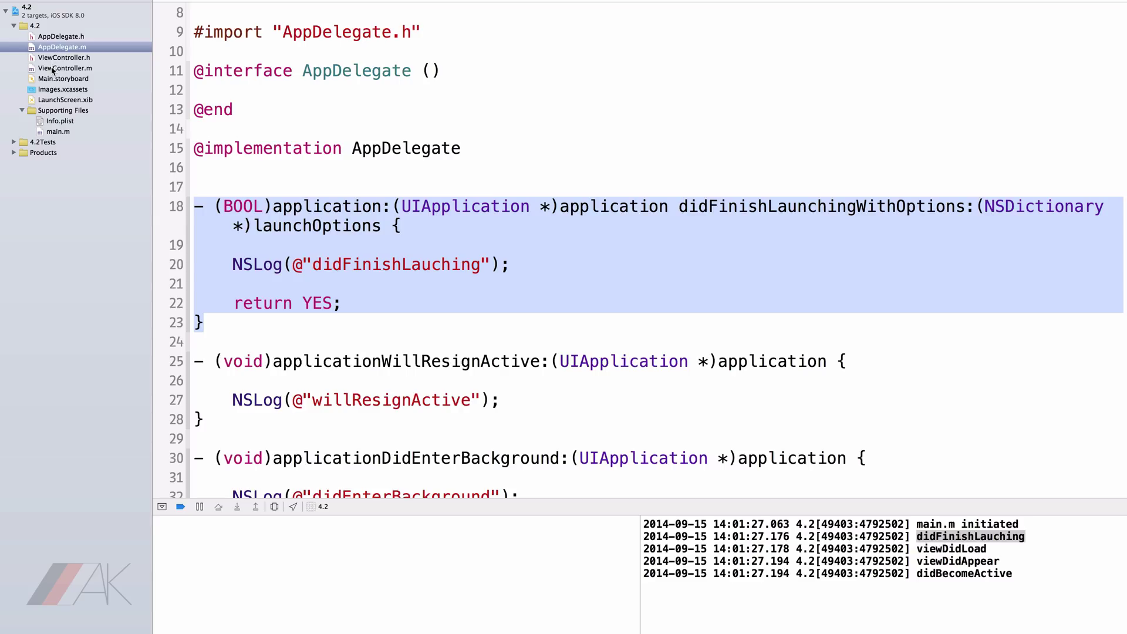
left_click(66, 68)
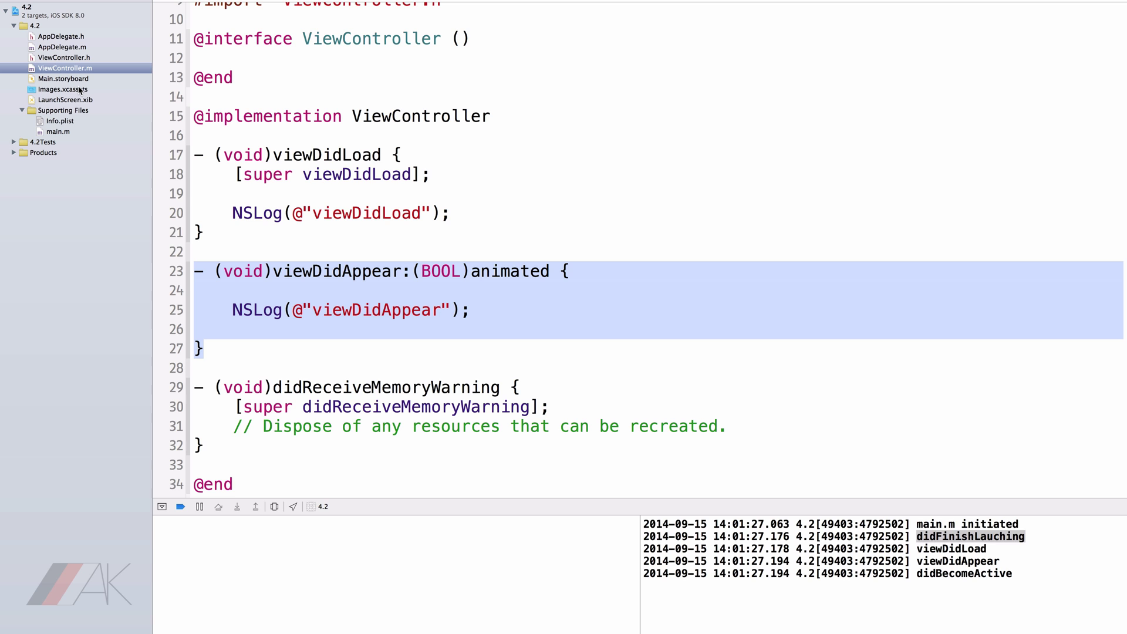
- Compare AppDelegate.m's methods with the console's startup and didBecomeActive entries
left_click(61, 47)
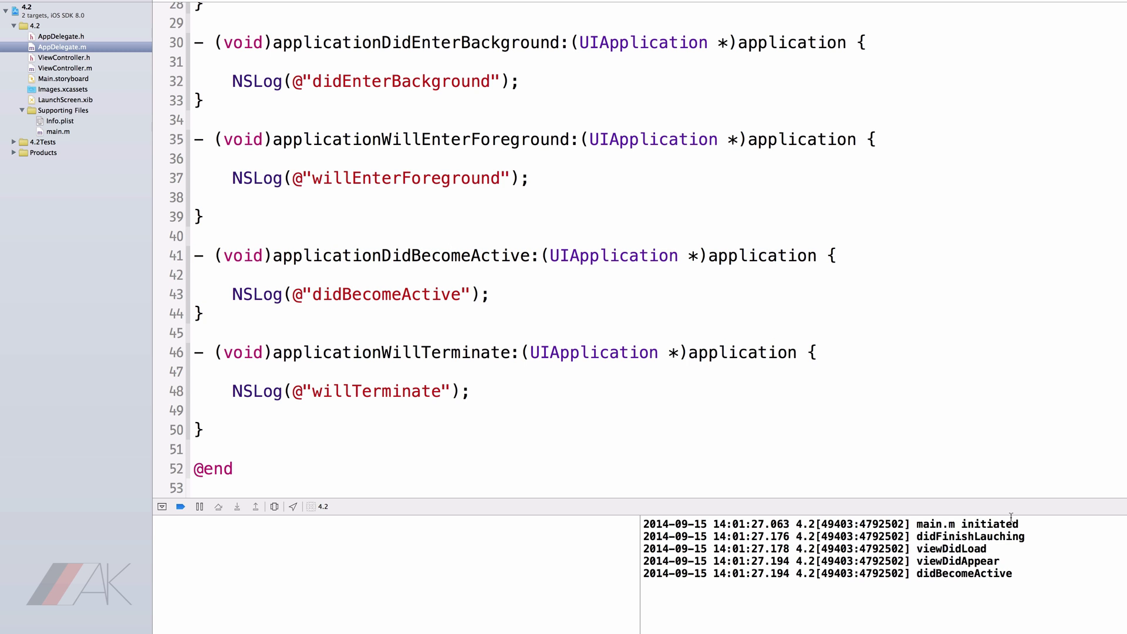
double_click(966, 523)
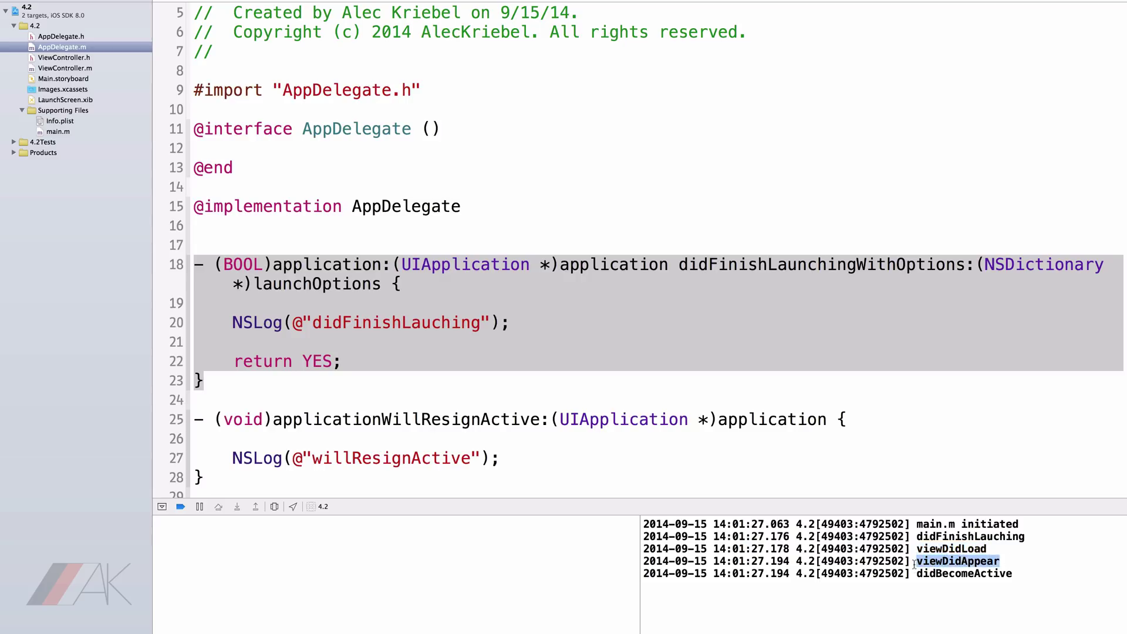
scroll("down", 3)
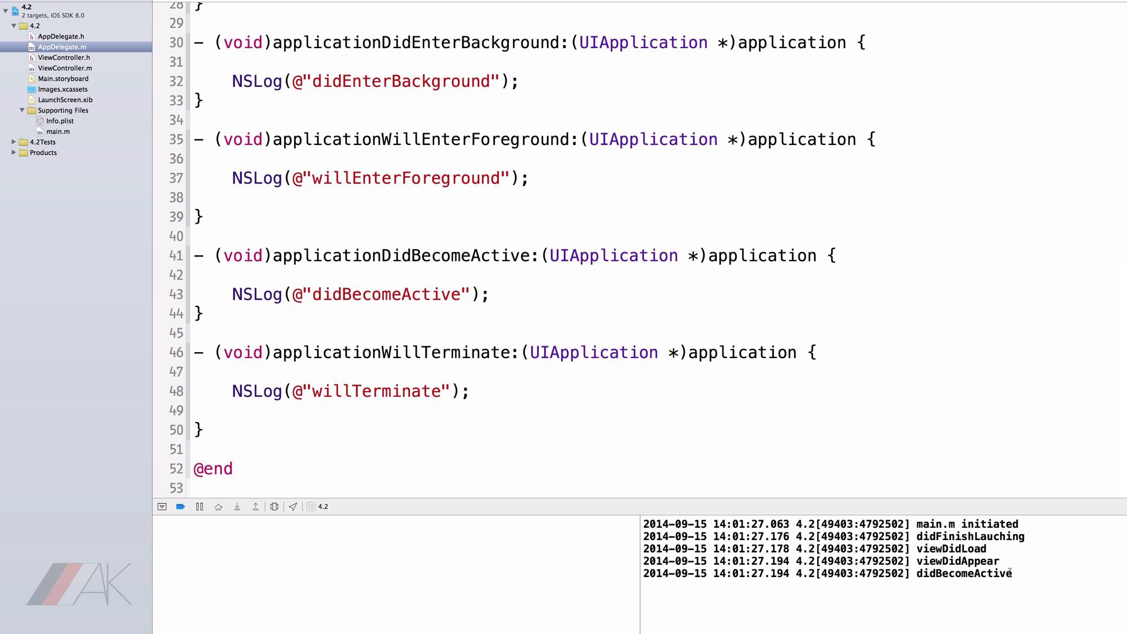
double_click(963, 573)
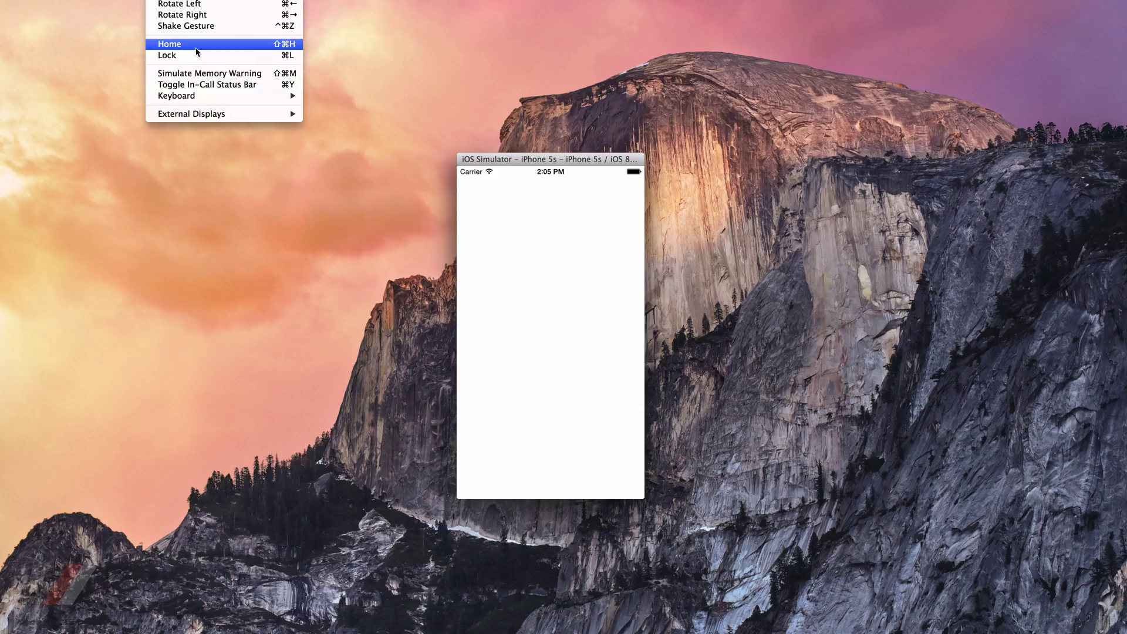
- Send the Simulator app home, logging willResignActive and didEnterBackground
left_click(169, 43)
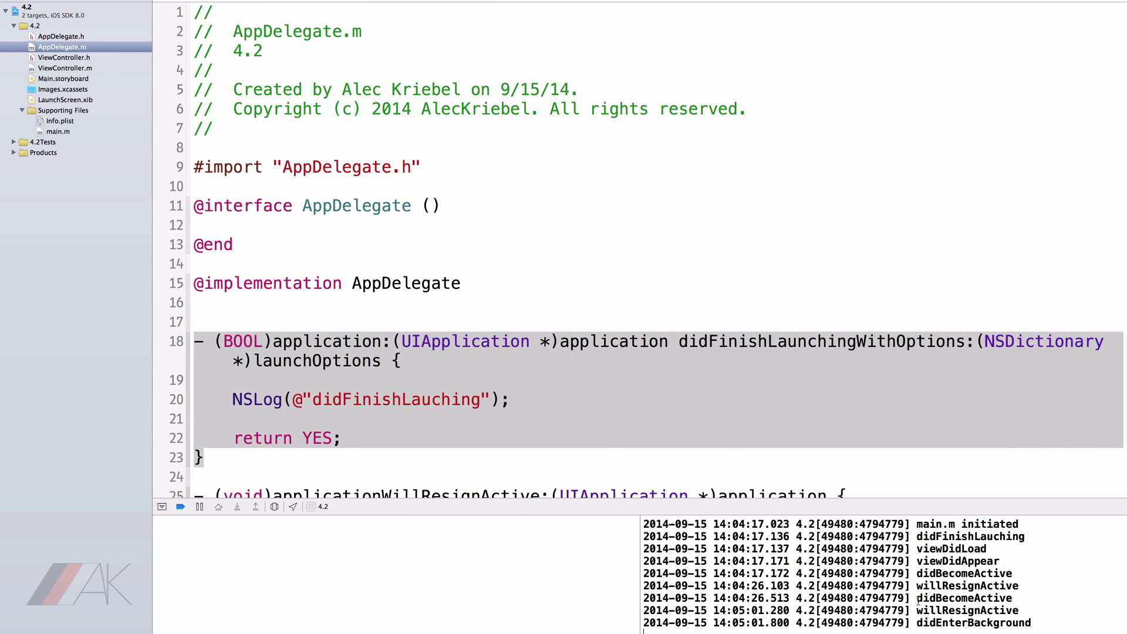
double_click(965, 598)
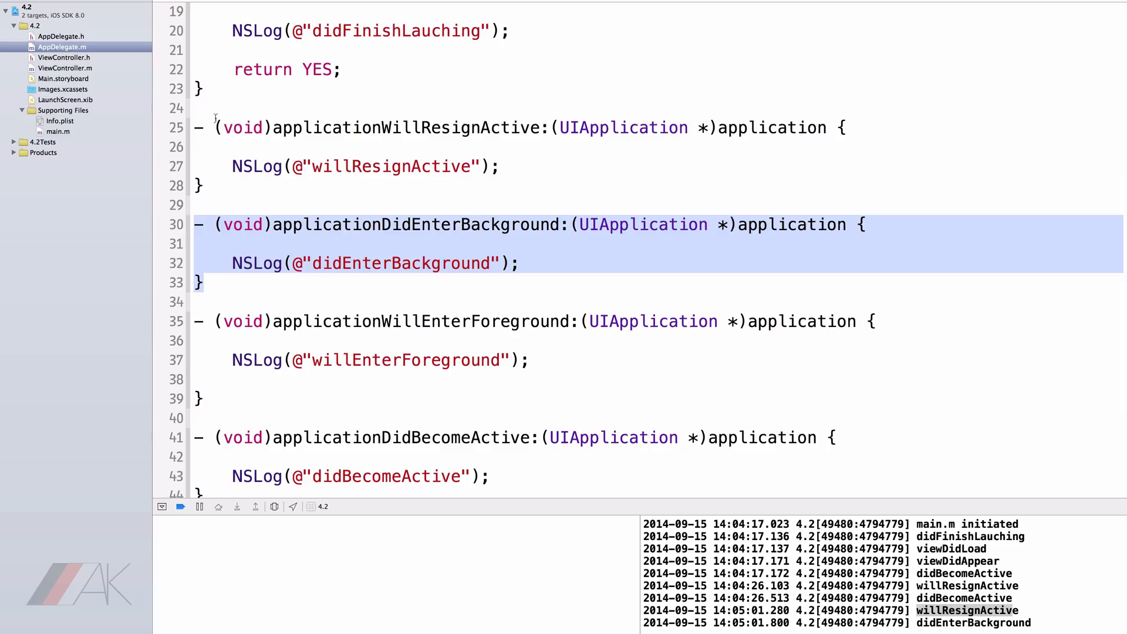
scroll("up", 3)
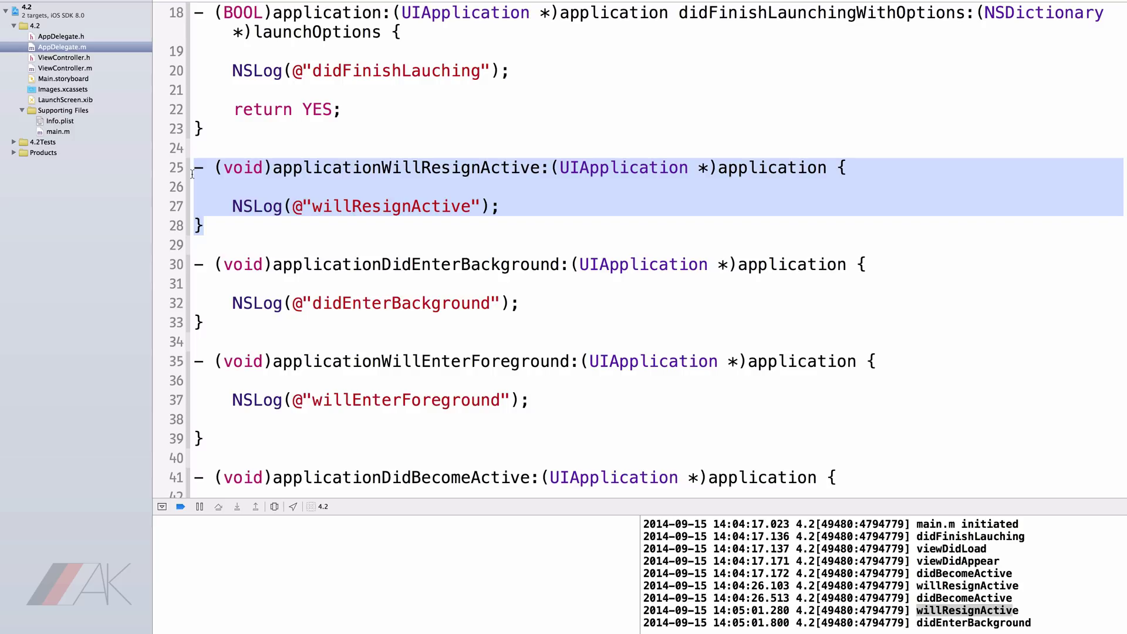
mouse_move(262, 246)
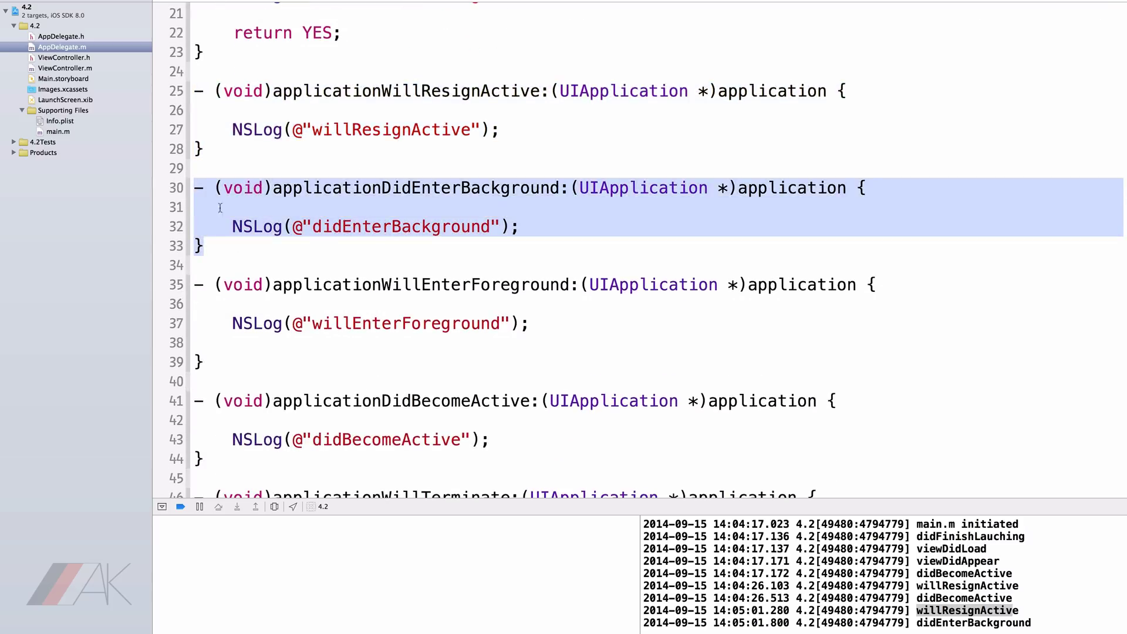
mouse_move(322, 255)
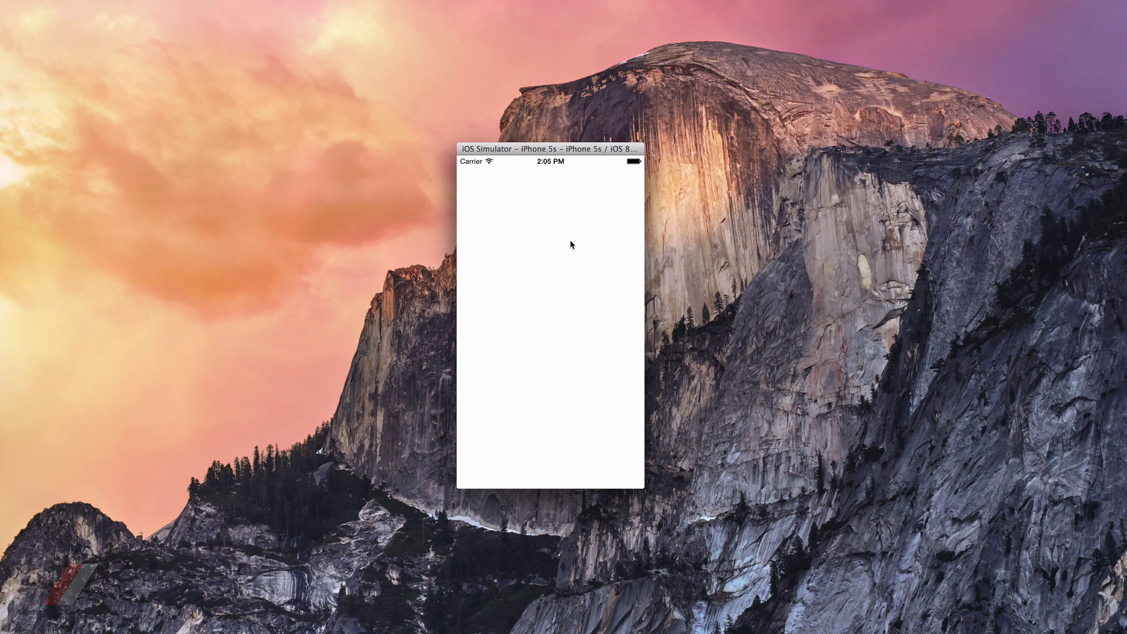
mouse_move(588, 246)
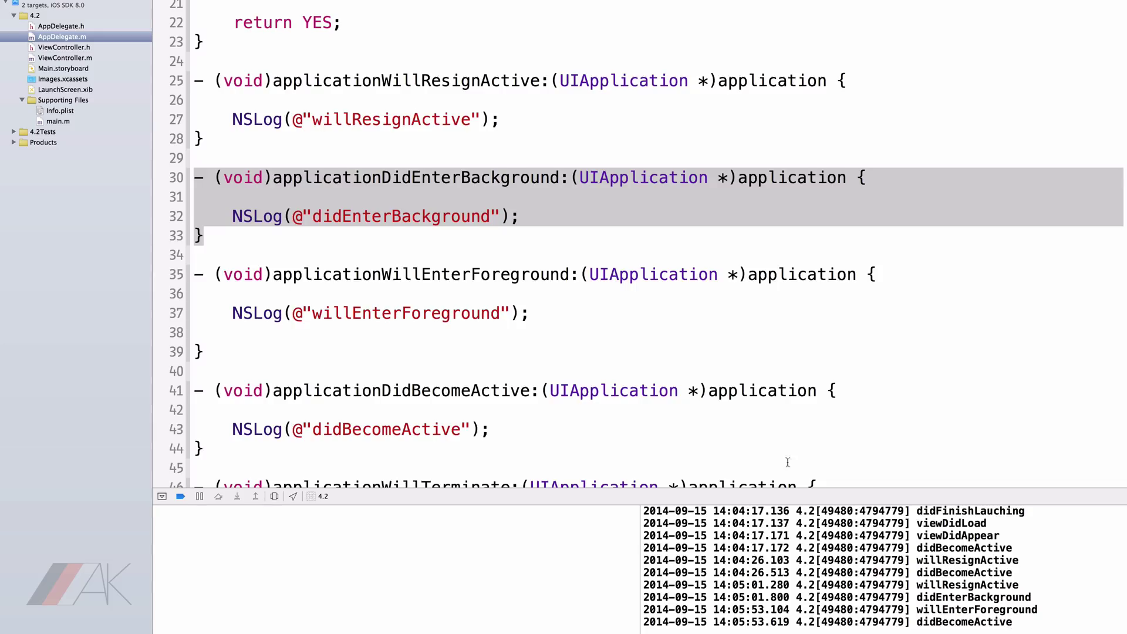
scroll("down", 3)
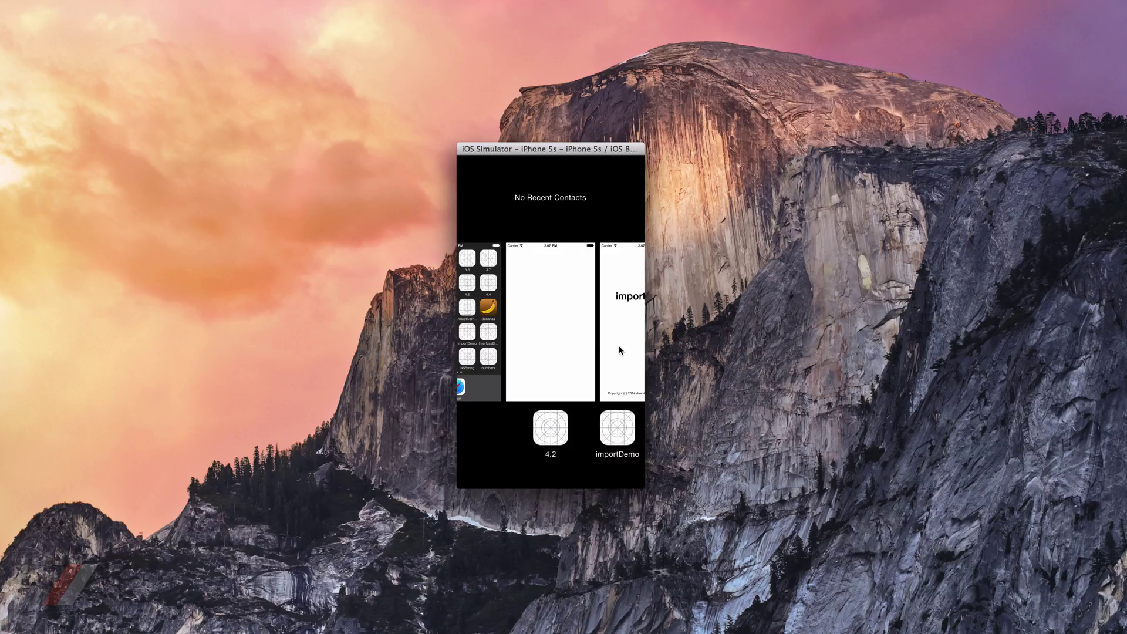
mouse_move(561, 372)
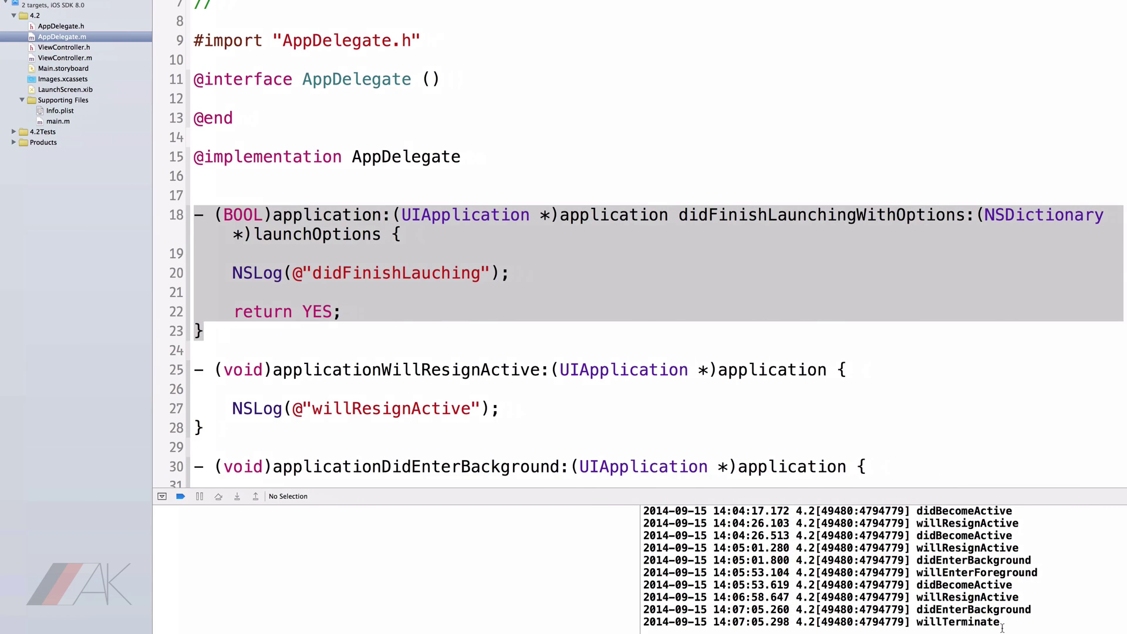
double_click(957, 622)
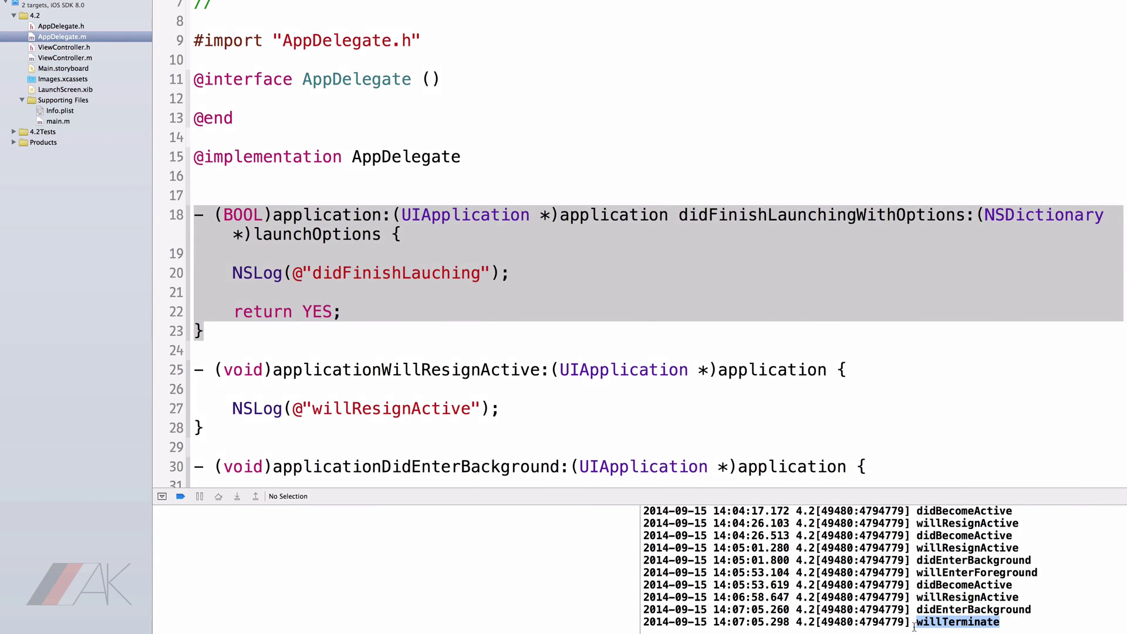
scroll("down", 3)
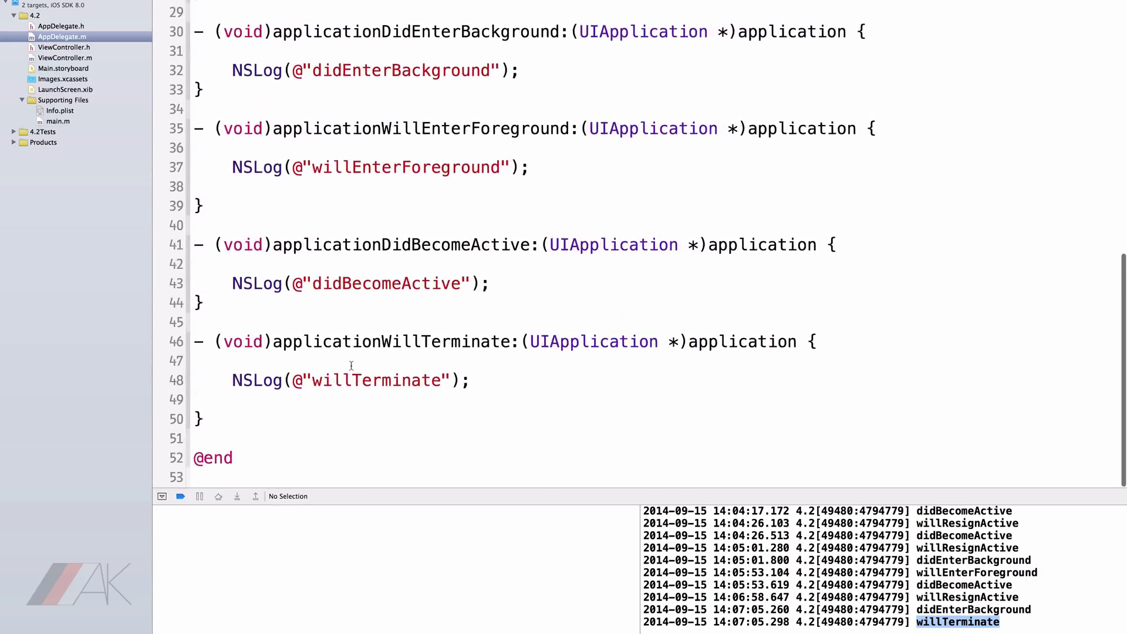
double_click(393, 342)
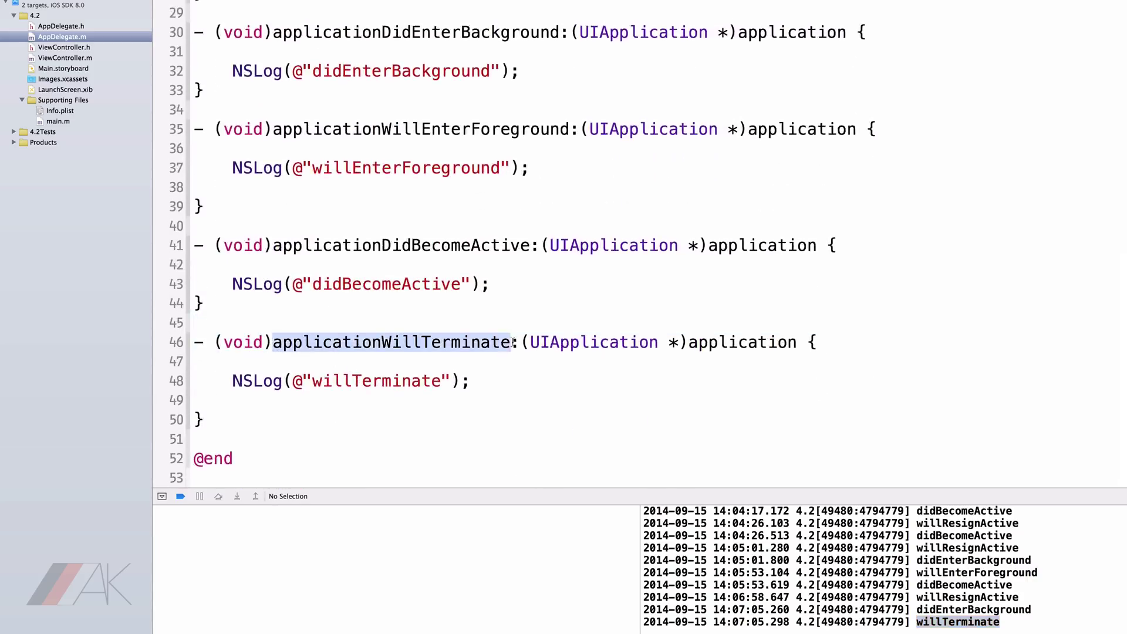